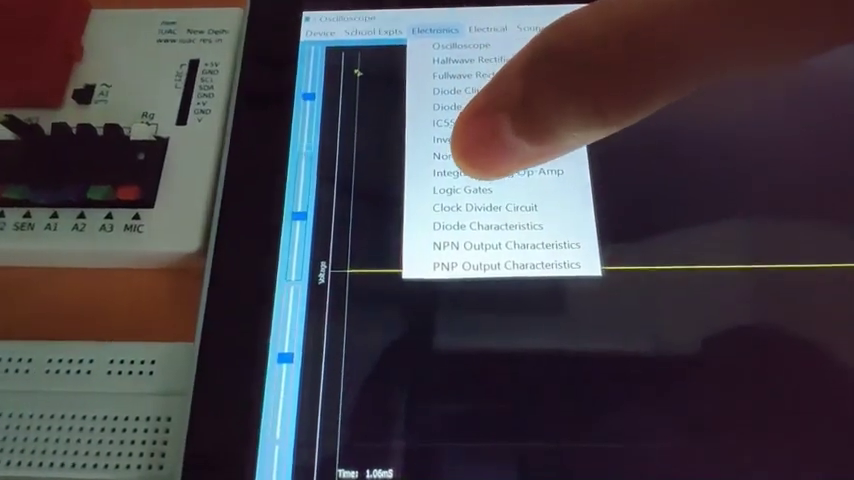
Choose Diode Characteristics from the Electronics menu to replace the oscilloscope view
click(487, 233)
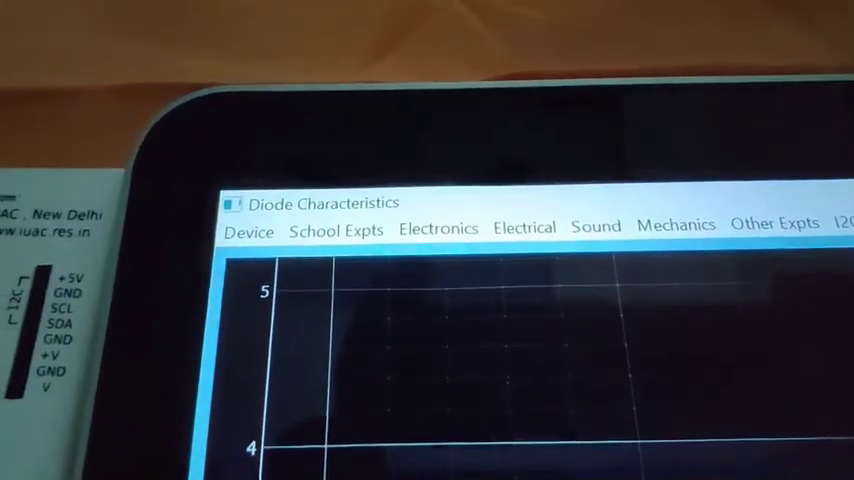